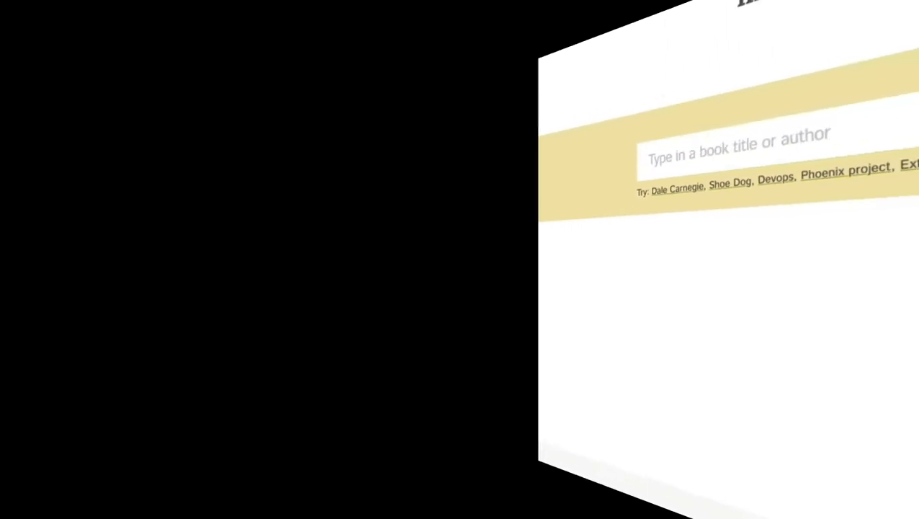
Step: Search 'obama' and swap the author facet from Barack Obama to Ulrich R. Haltern, leaving one book
text(obama)
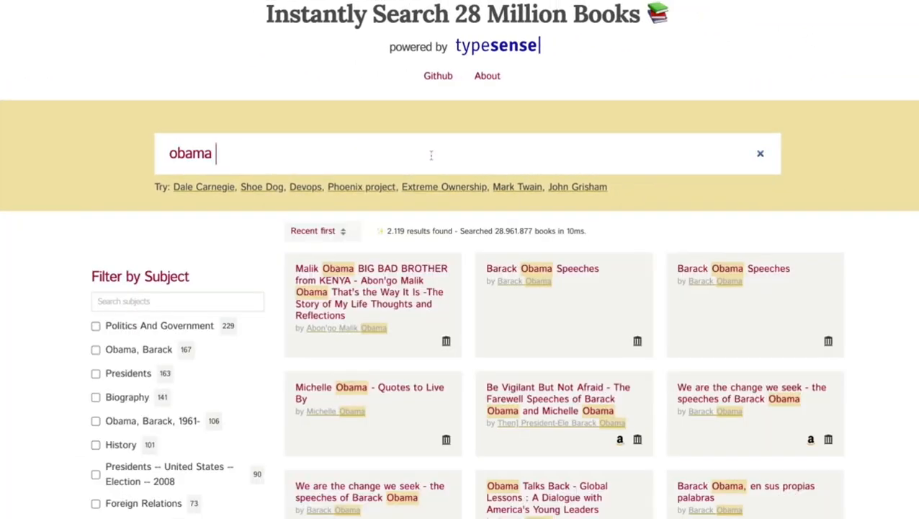
text(barak)
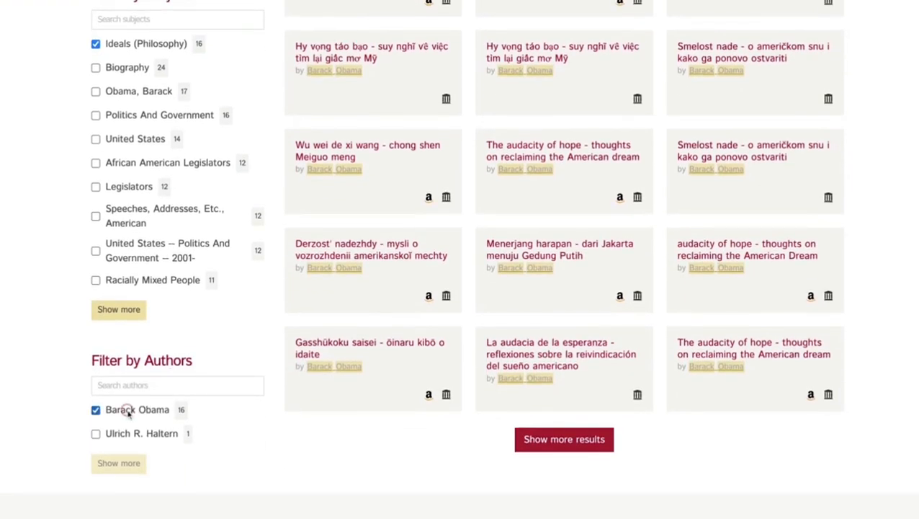
click(95, 409)
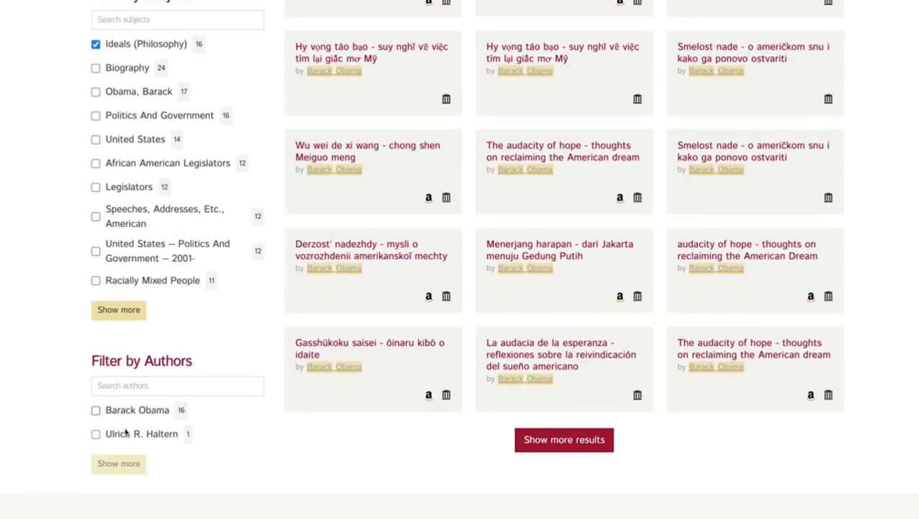
click(95, 432)
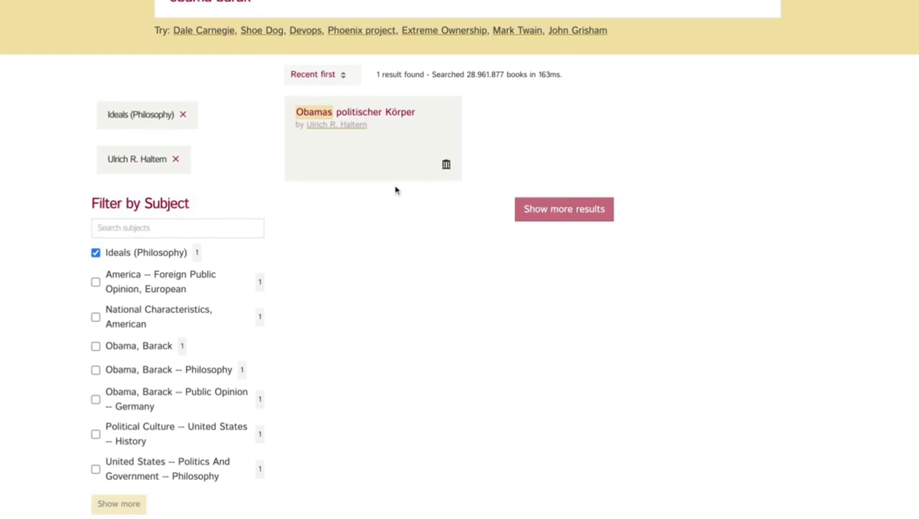
Step: Create the Plone site with Barceloneta Theme, HTTP caching and zopyx.typesense via 'Erzeuge Plone-Website'
scroll(down, 3)
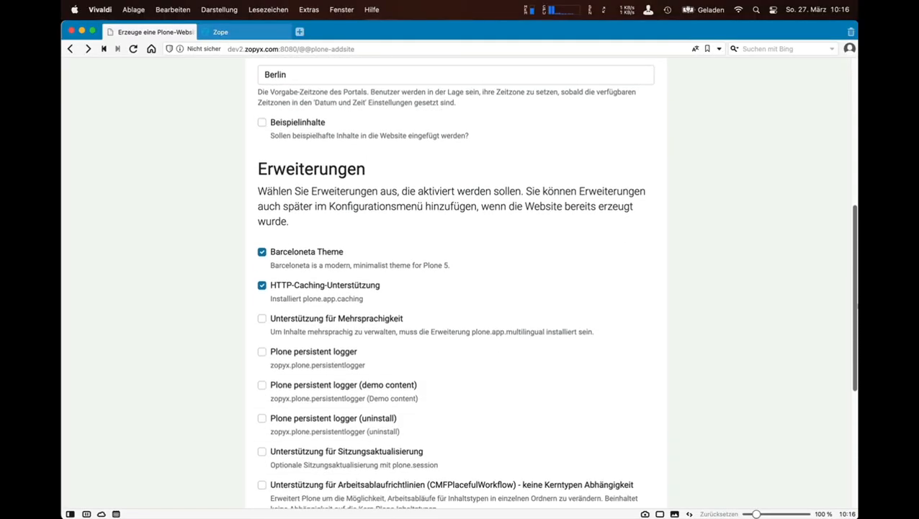
scroll(down, 3)
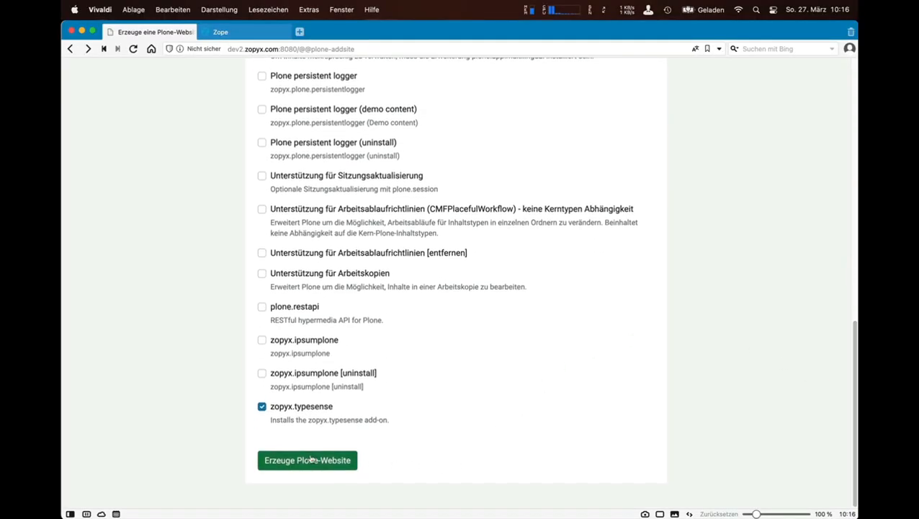
click(307, 460)
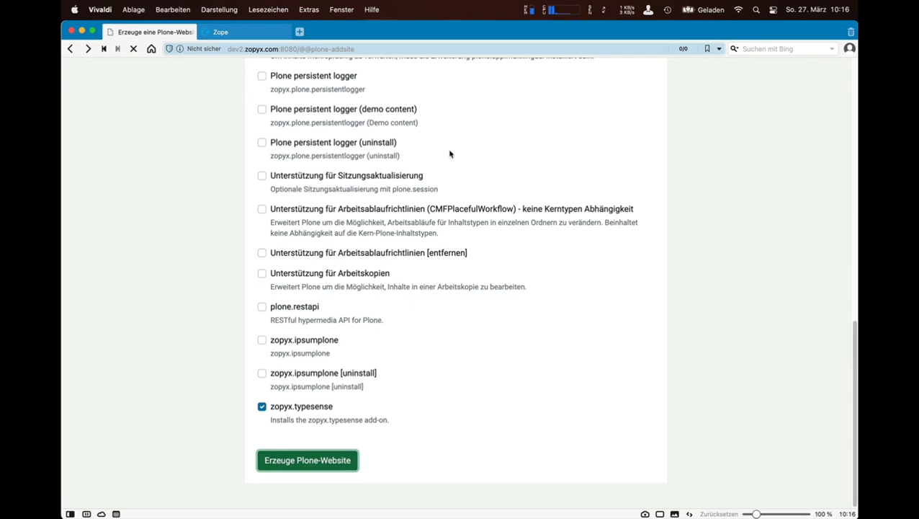
click(307, 459)
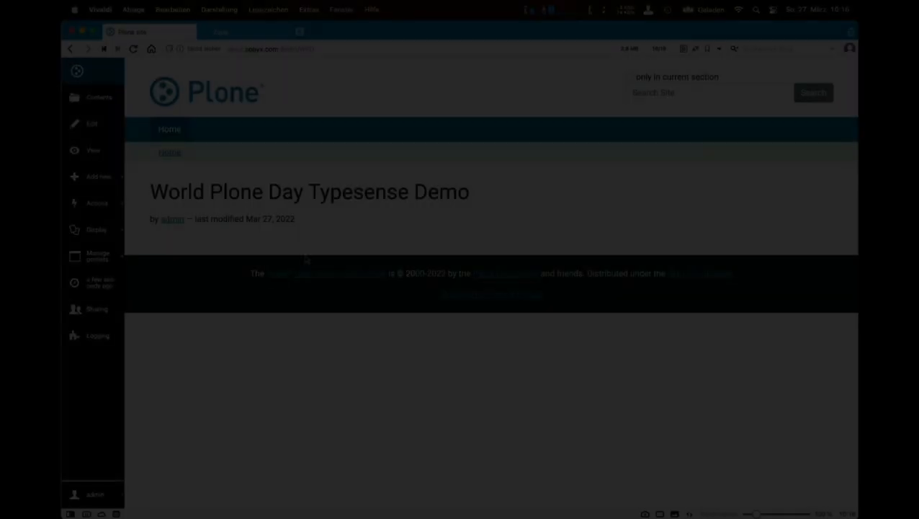
Step: Reach Typesense Settings from the admin menu's Site Setup under Add-on Configuration
click(95, 494)
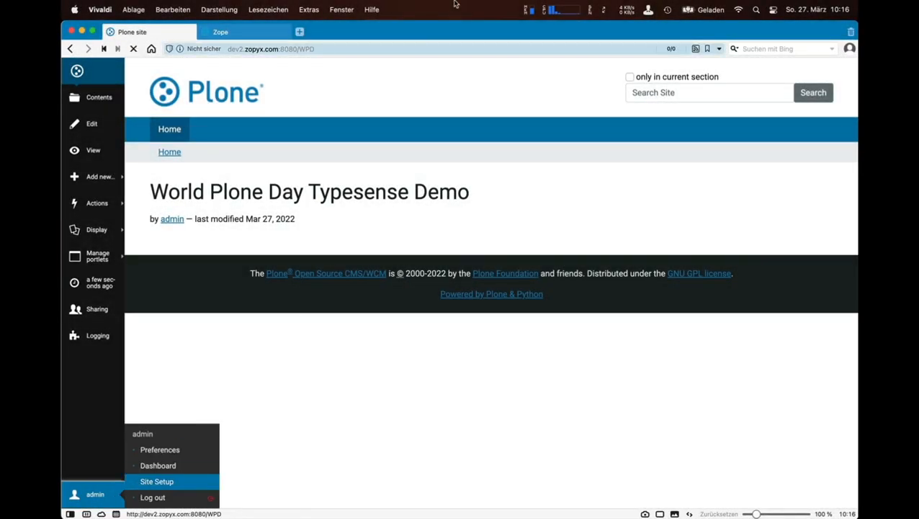
click(155, 481)
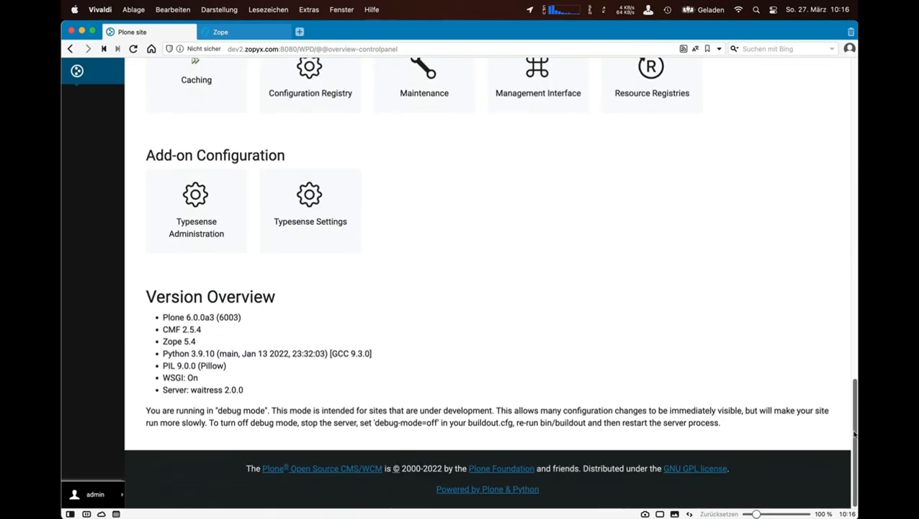
click(310, 209)
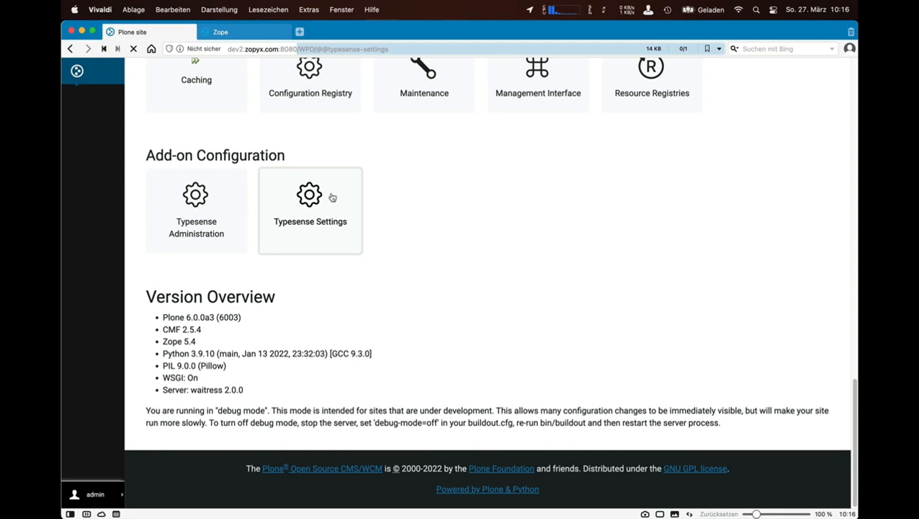
click(310, 209)
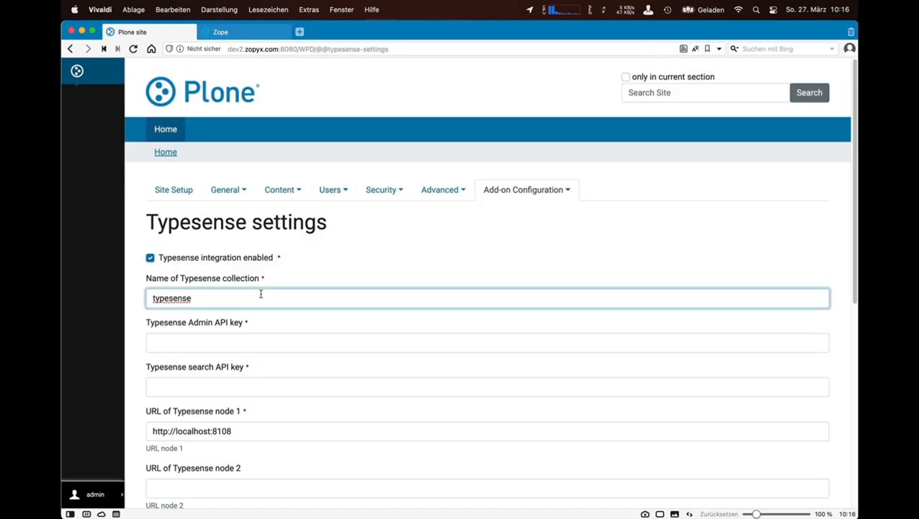
text(w)
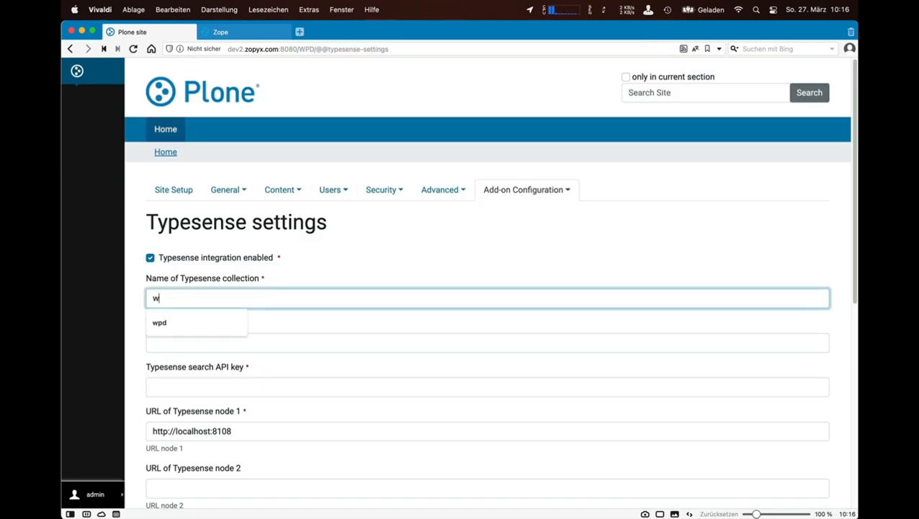
text(pnmaster)
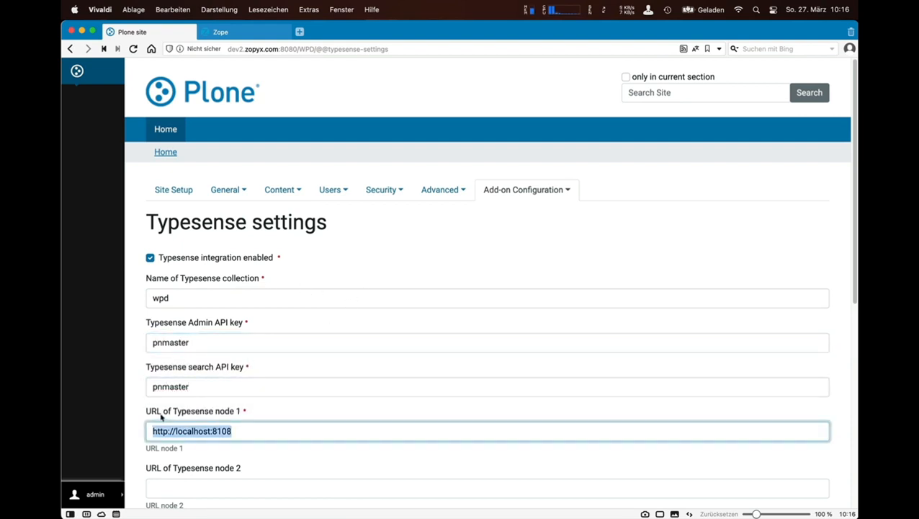
text(https://search.zopyx.com)
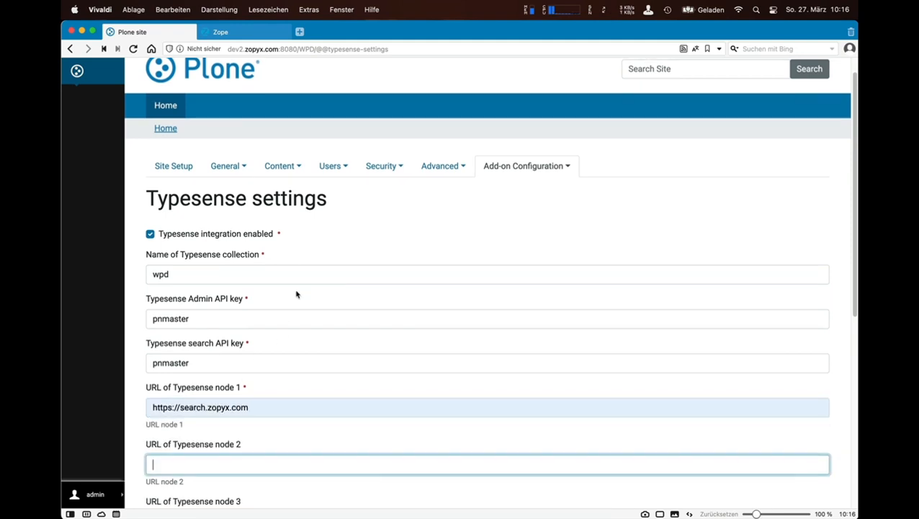
Step: Review the collection schema's snippet and highlight attributes and save the Typesense settings
scroll(down, 3)
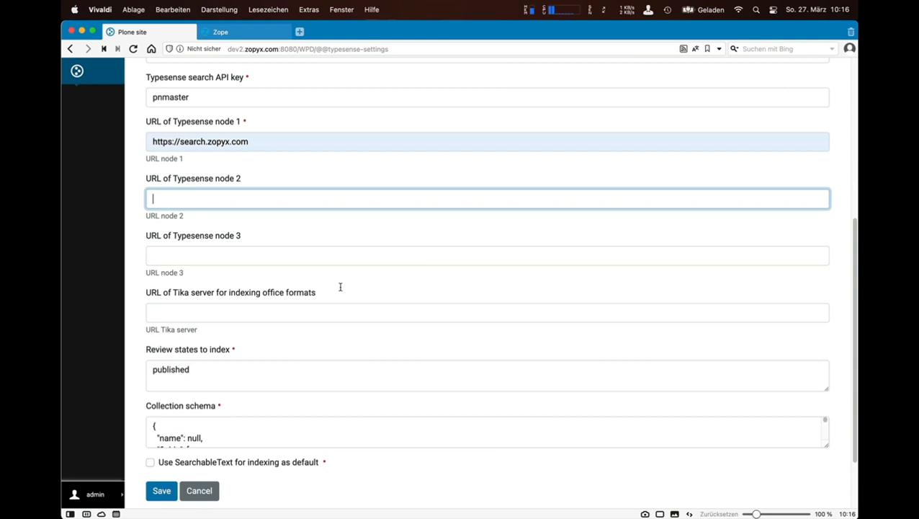
scroll(down, 3)
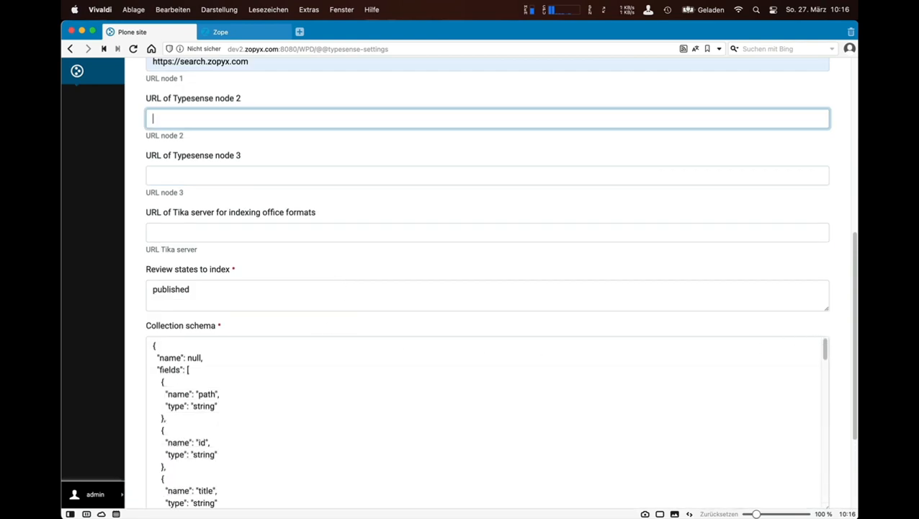
scroll(down, 3)
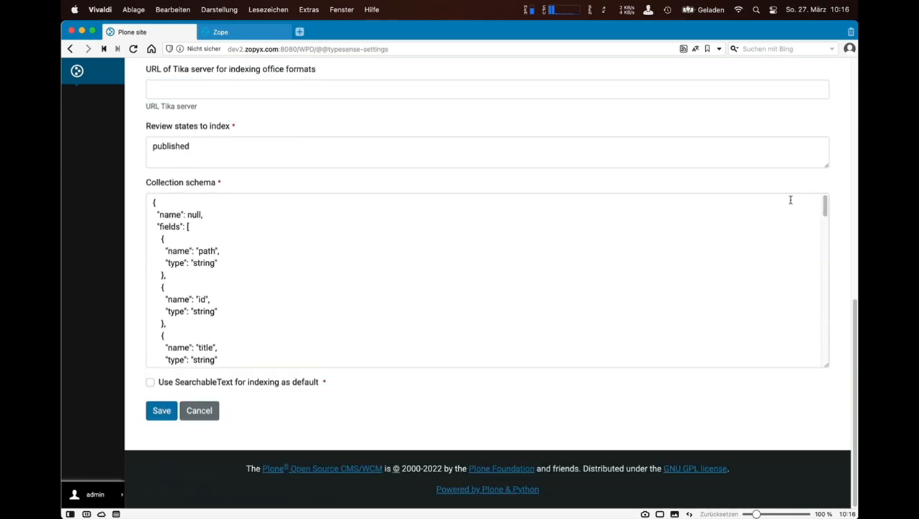
scroll(down, 3)
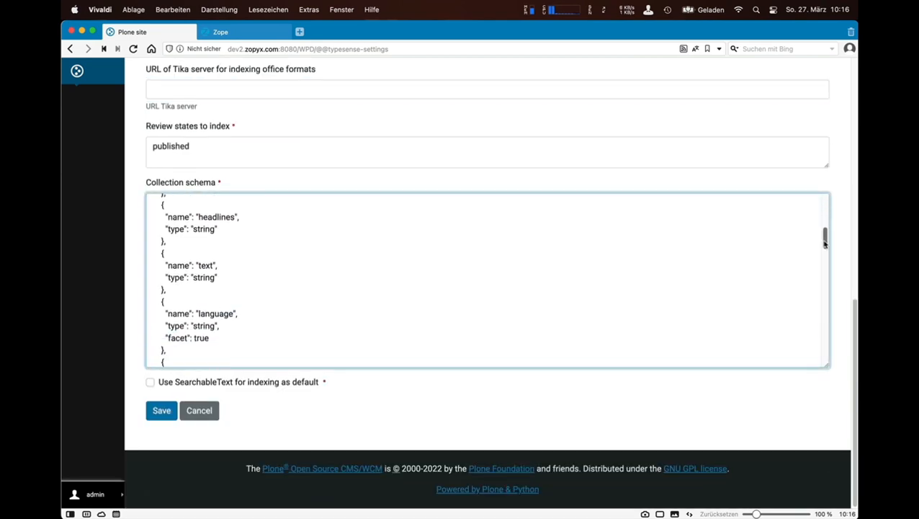
scroll(down, 3)
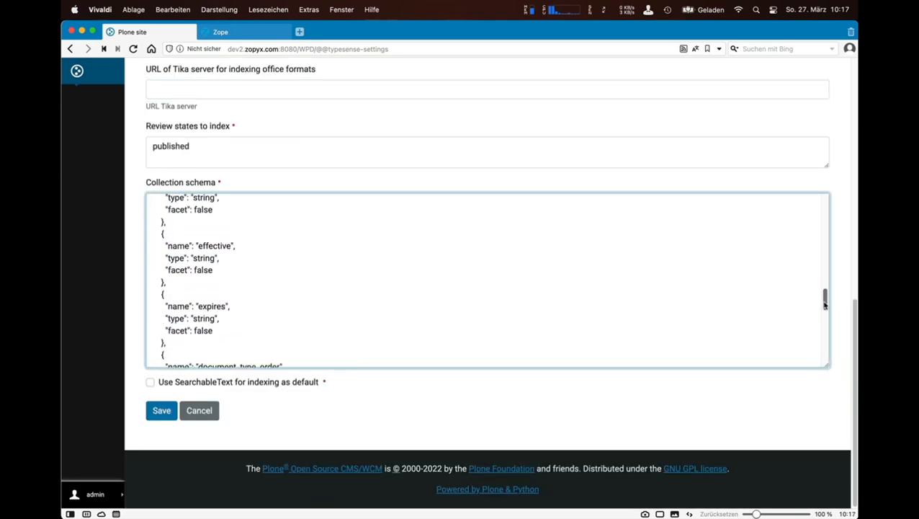
scroll(down, 3)
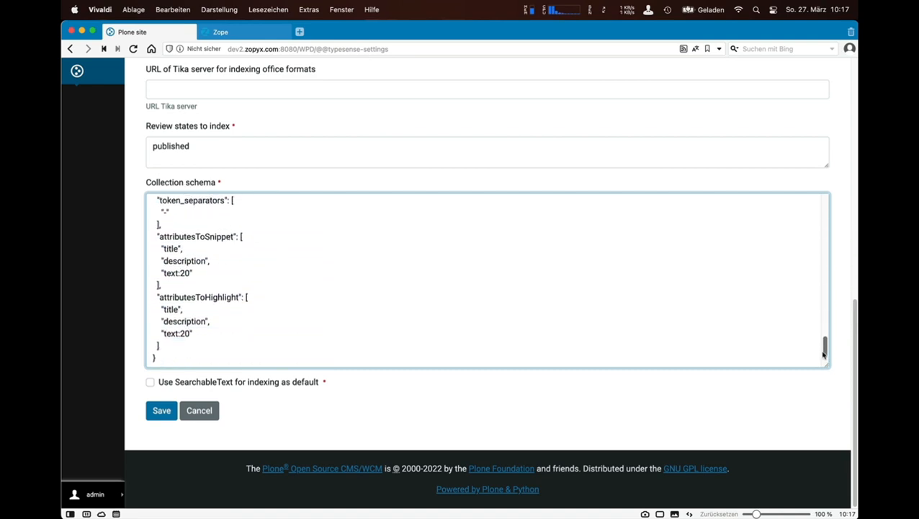
click(162, 409)
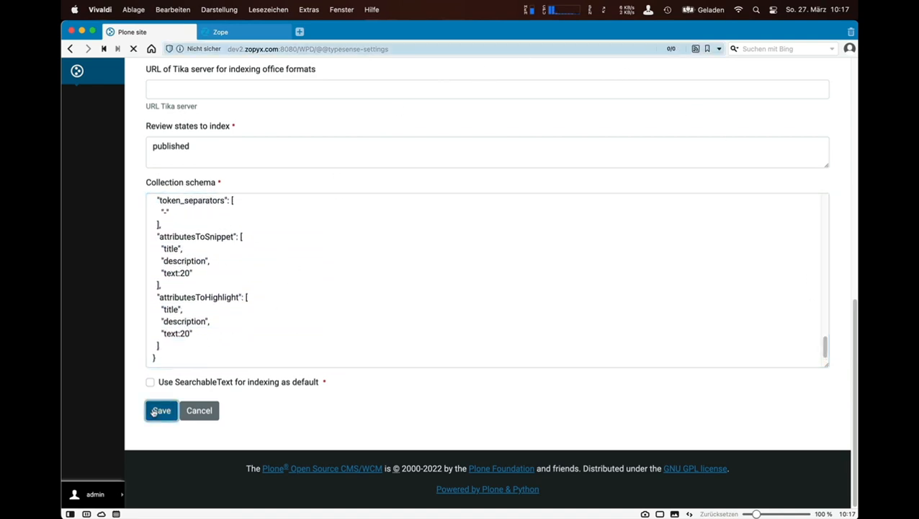
click(161, 409)
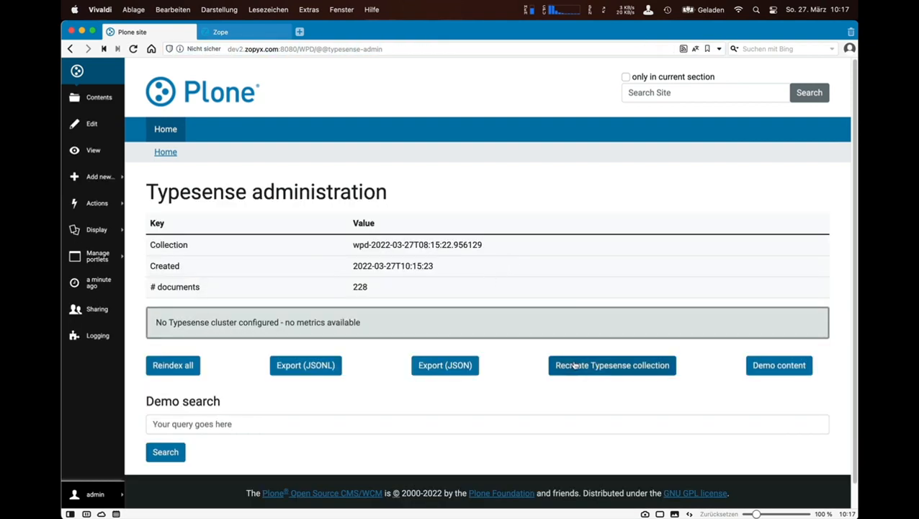
Step: Recreate the Typesense collection as wpd and import the demo content into the news folder
click(611, 365)
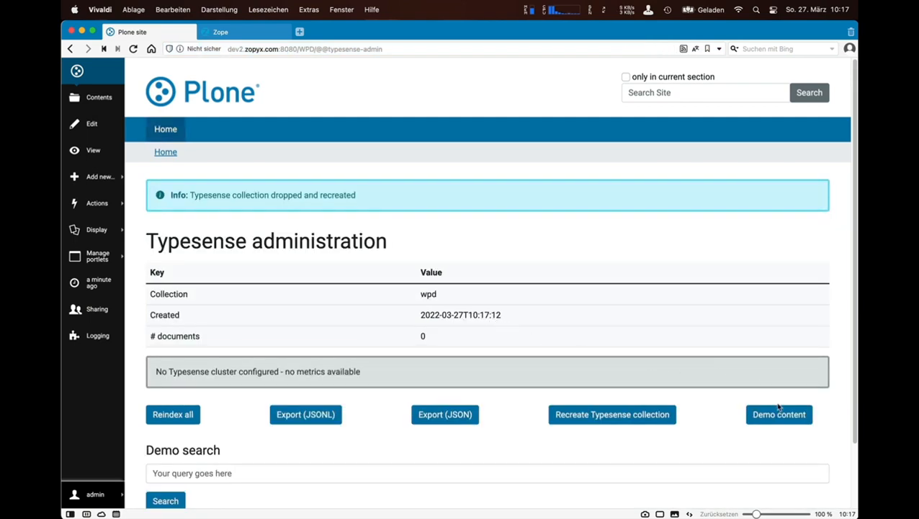
click(778, 414)
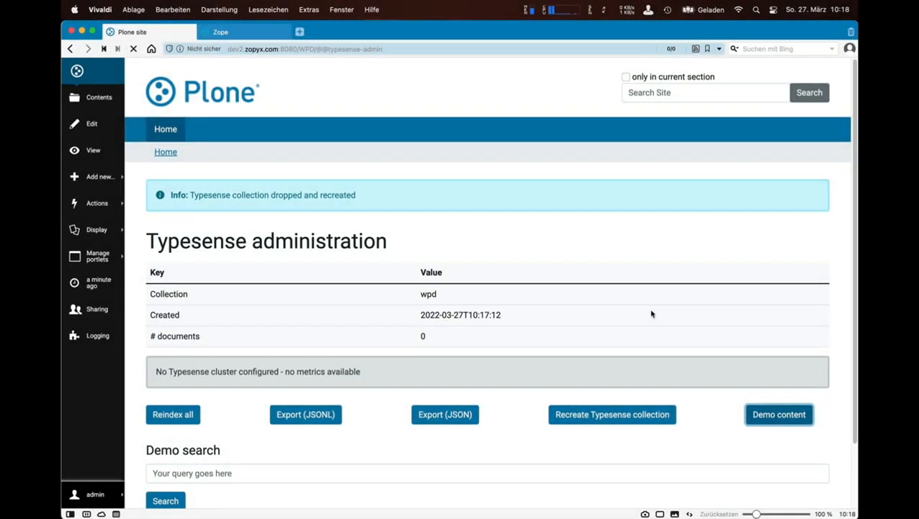
Step: Run a demo search for 'on', listing 219 indexed hits
click(778, 414)
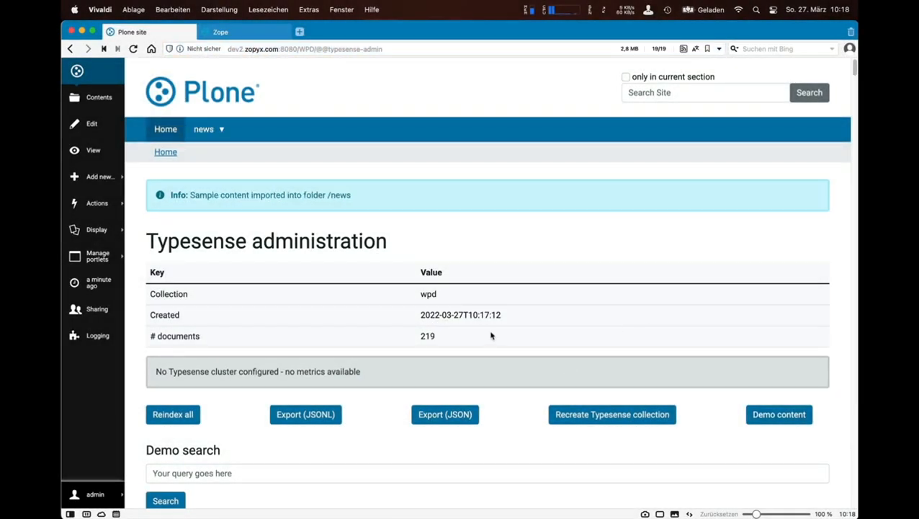
text(onkopedia)
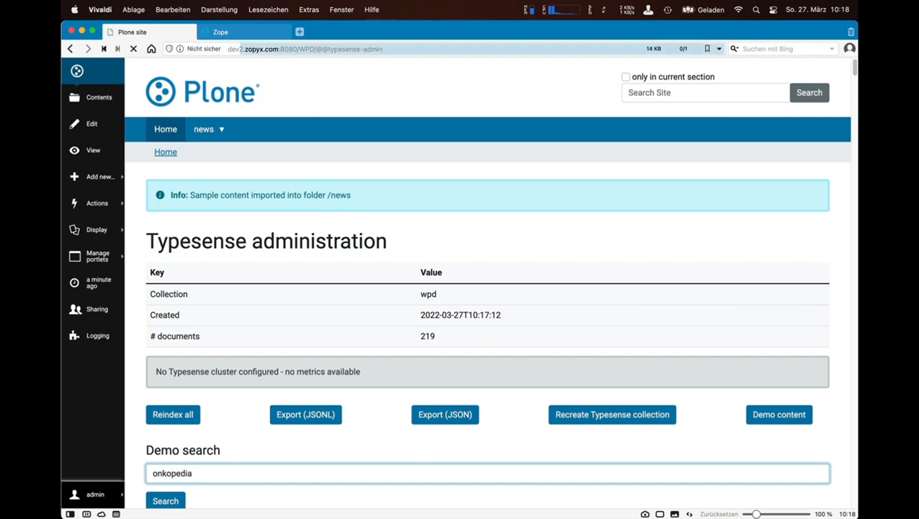
click(164, 500)
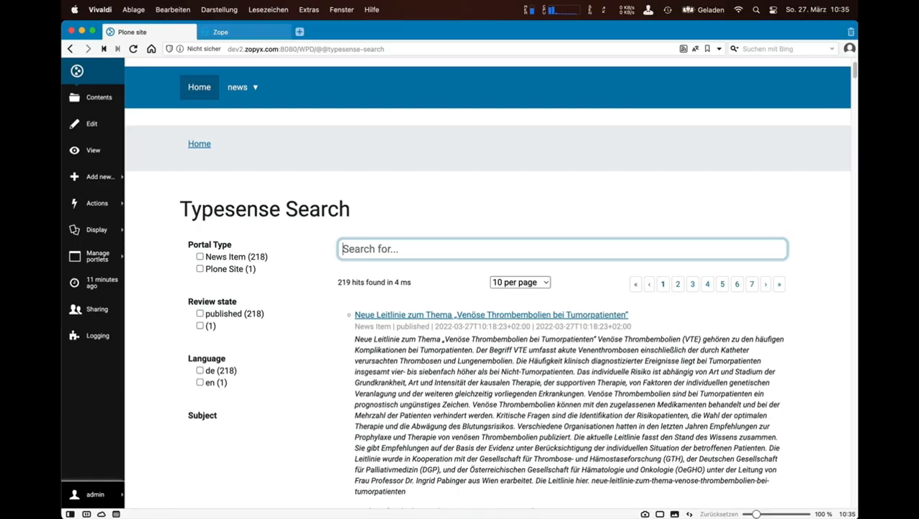
Step: Live-search 'plone', clear it, then try tumor queries until 'tumorpai' returns six news items
text(plone)
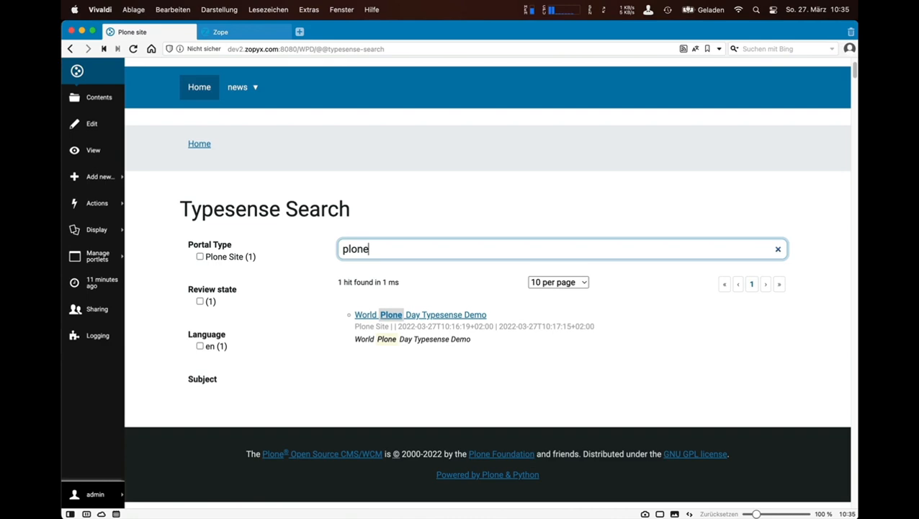
click(778, 248)
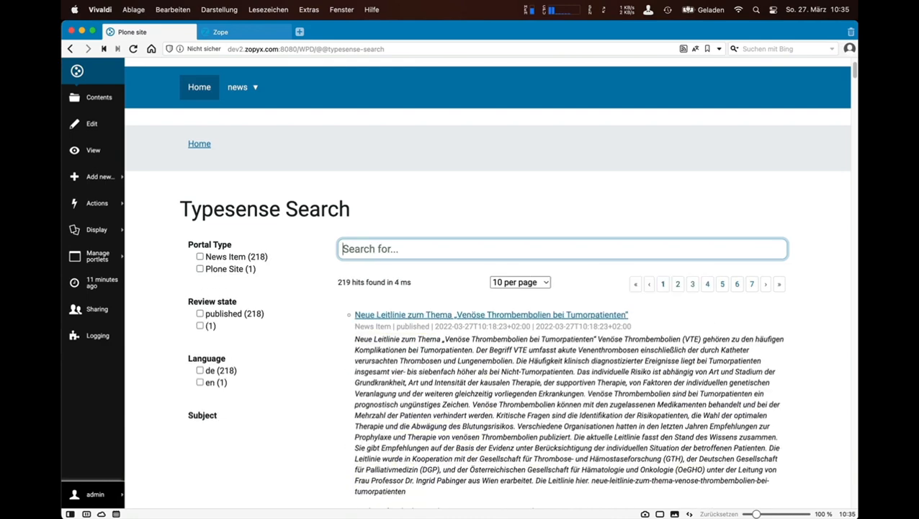
text(tumorther)
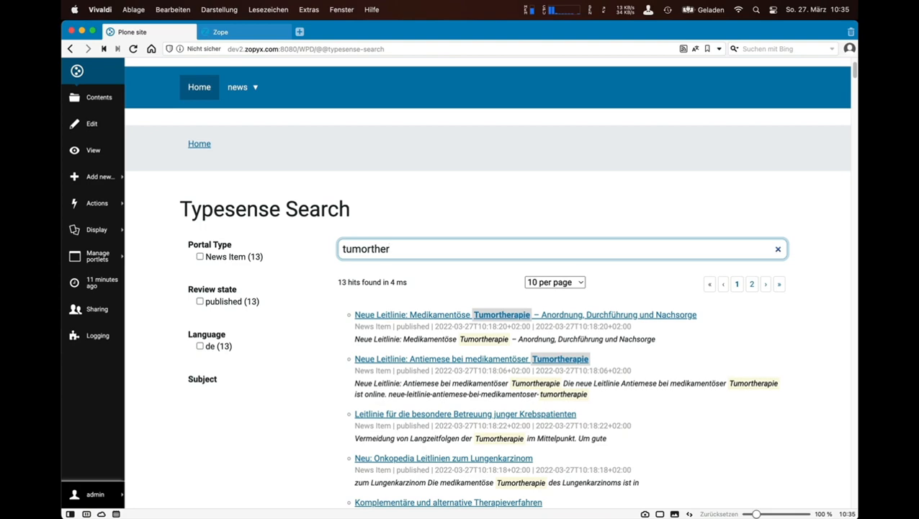
text(tiu)
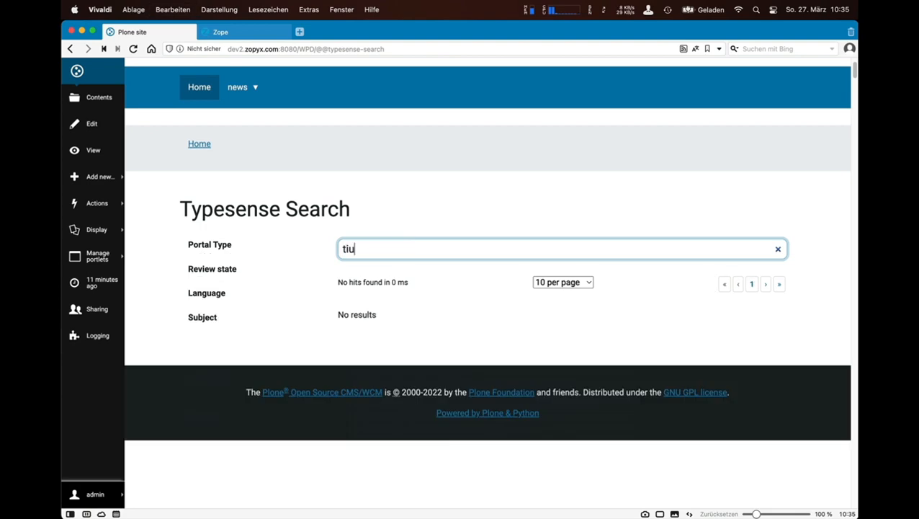
text(tumorpai)
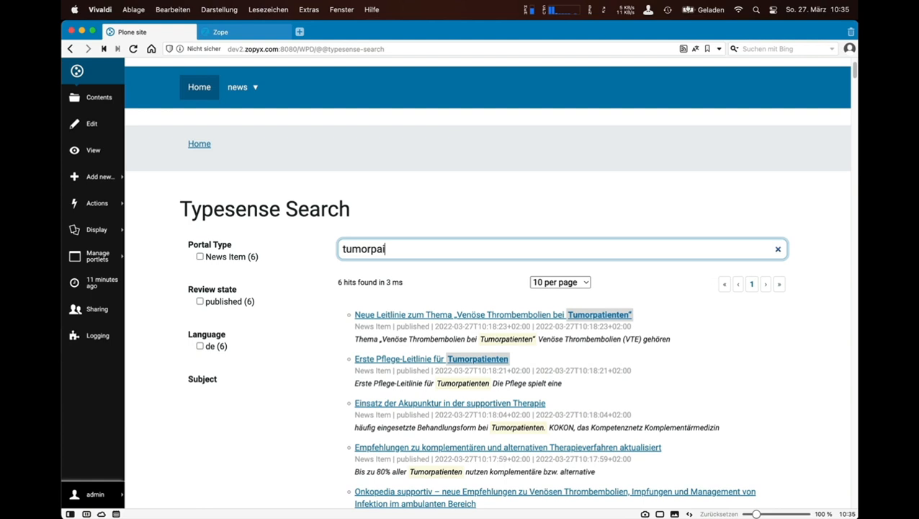
Step: Refine the query through tumorpatient variants, finding one hit for 'tumorpatient pflege'
text(ent)
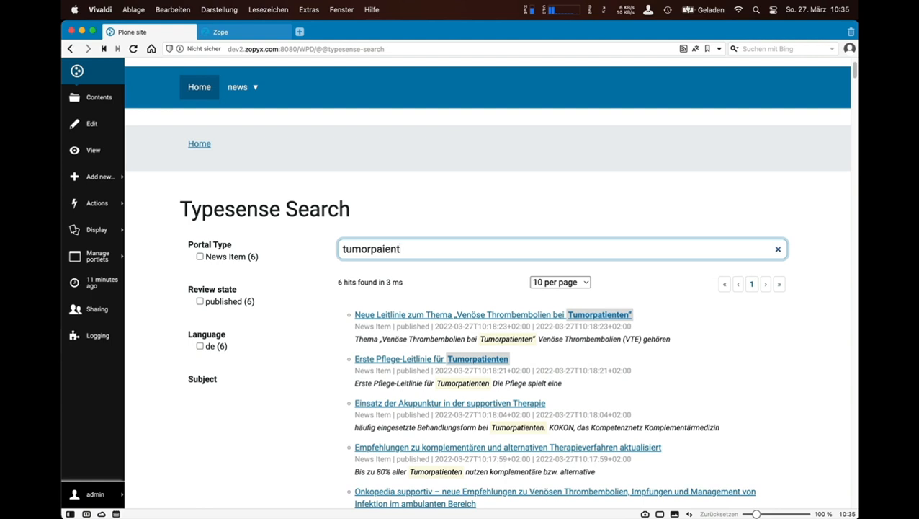
key(Backspace)
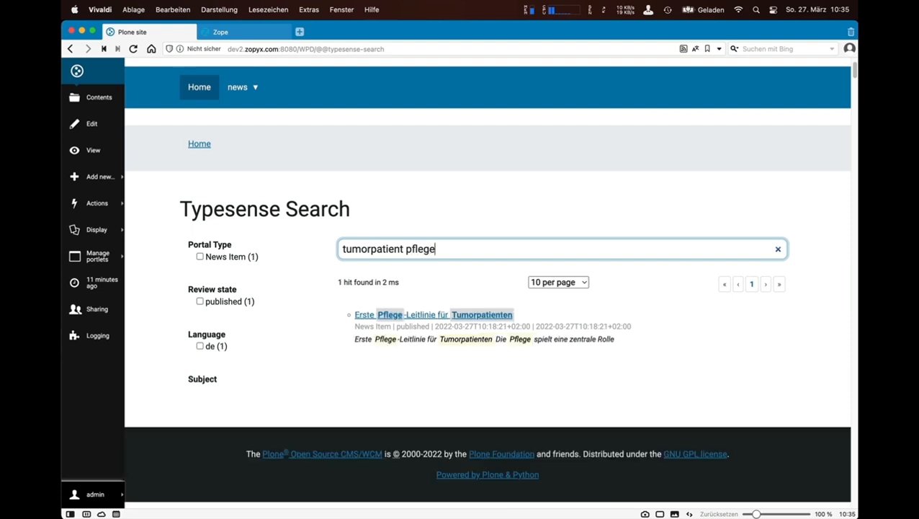
key(Backspace)
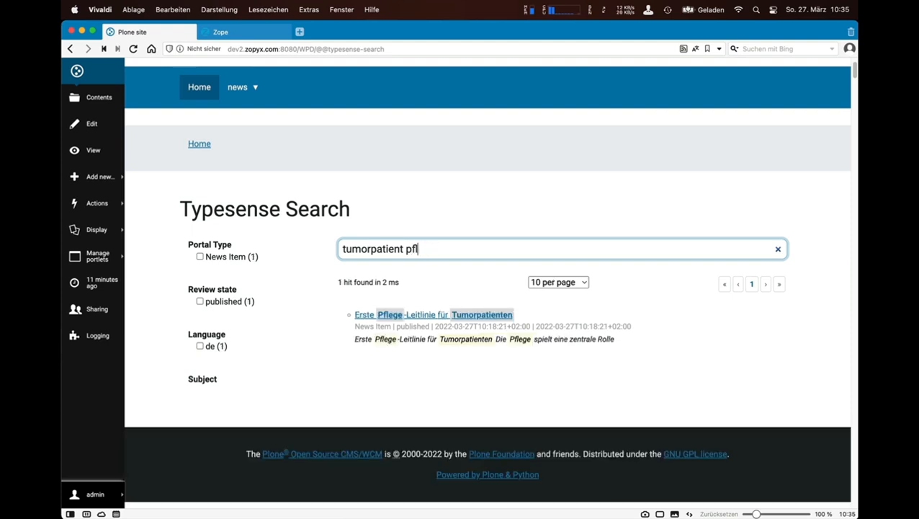
text(umorpatienten)
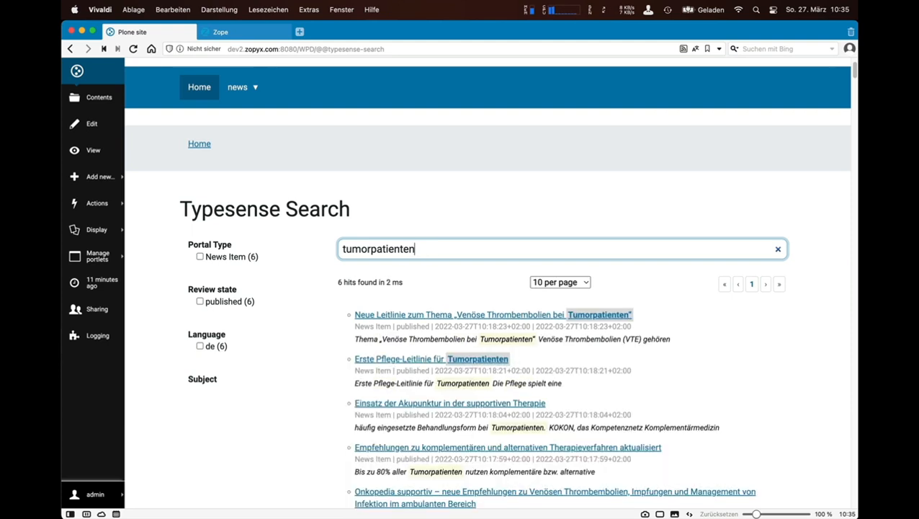
key(Backspace)
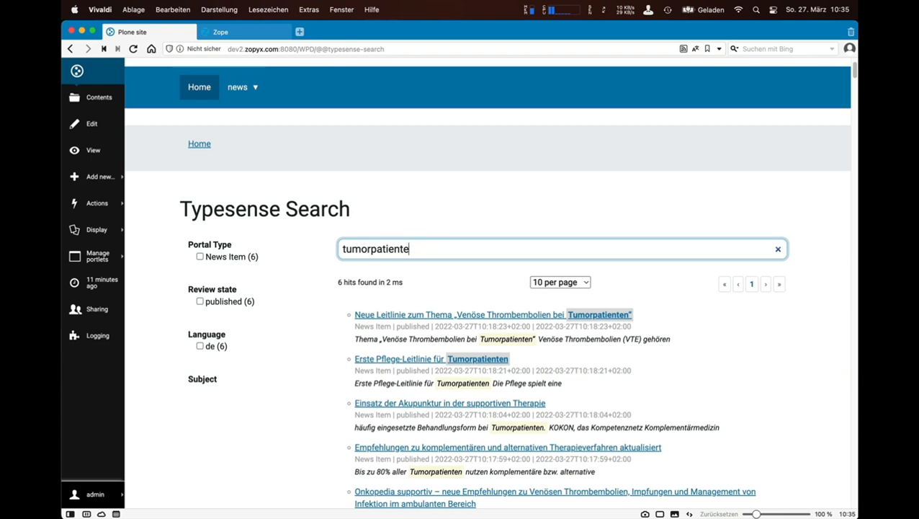
key(Backspace)
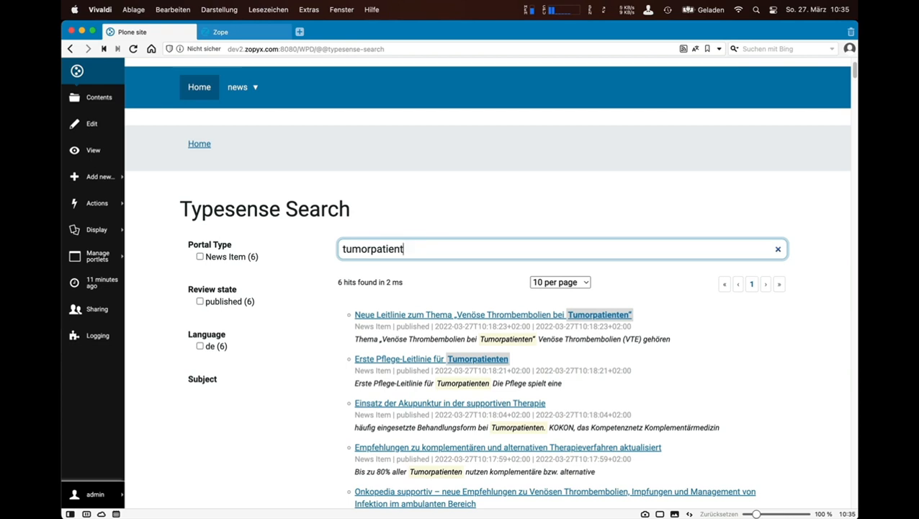
Step: Search 'alter', returning seven highlighted German news items
text(alter)
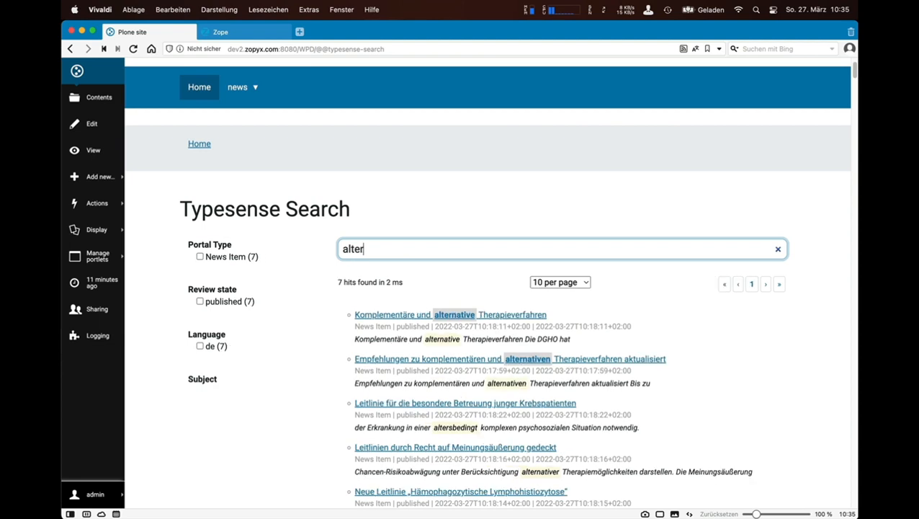